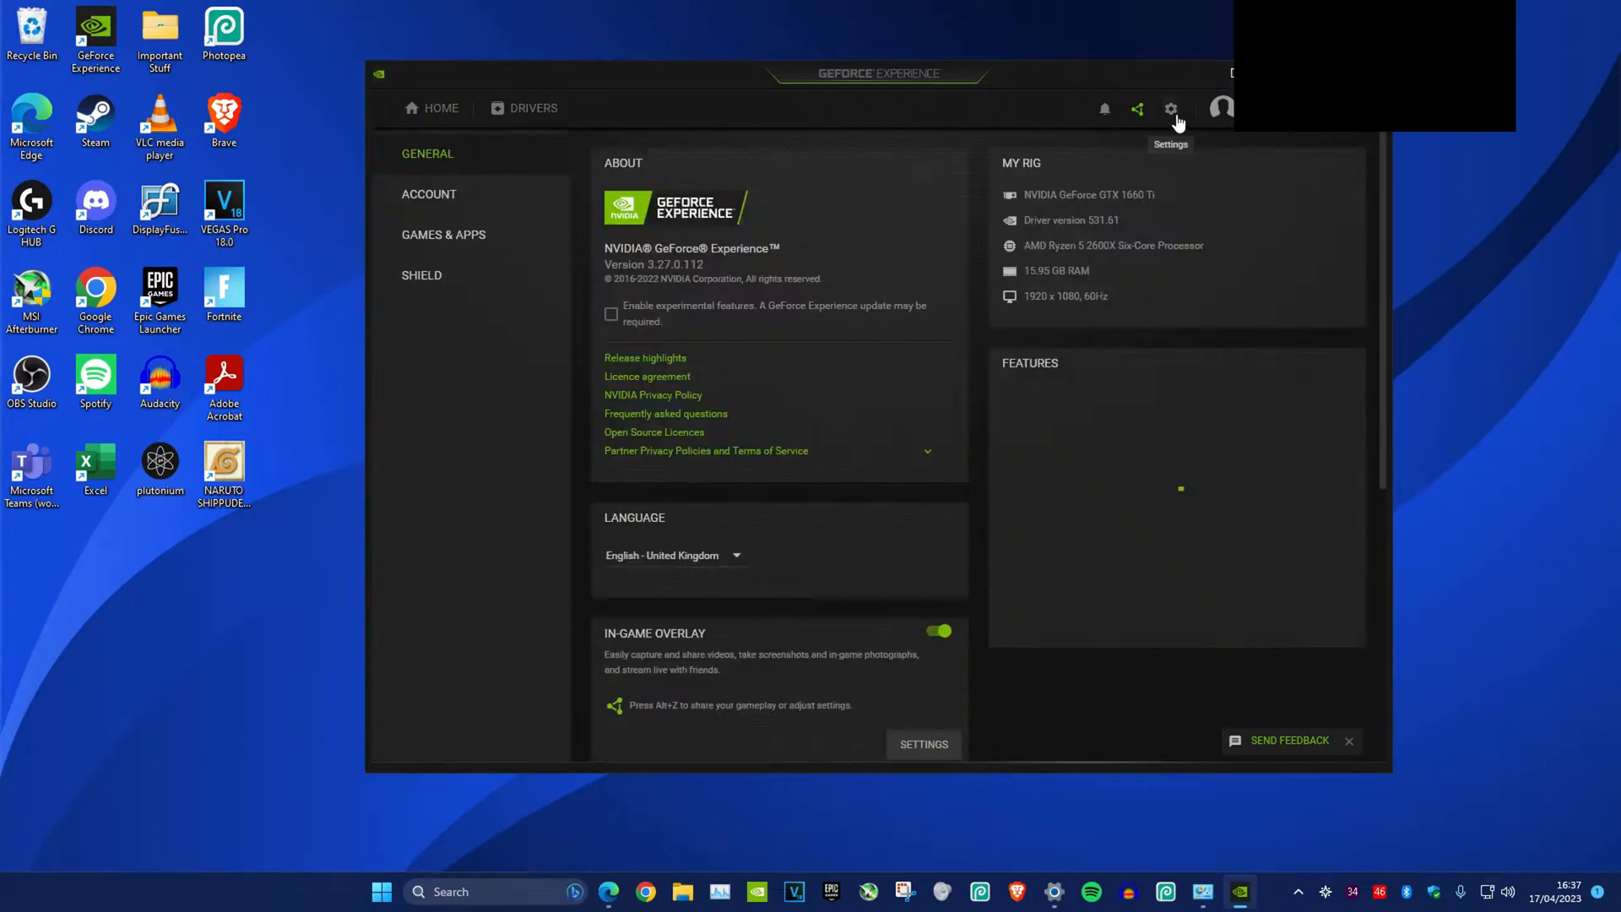
Run regedit and approve the User Account Control prompt
scroll("down", 3)
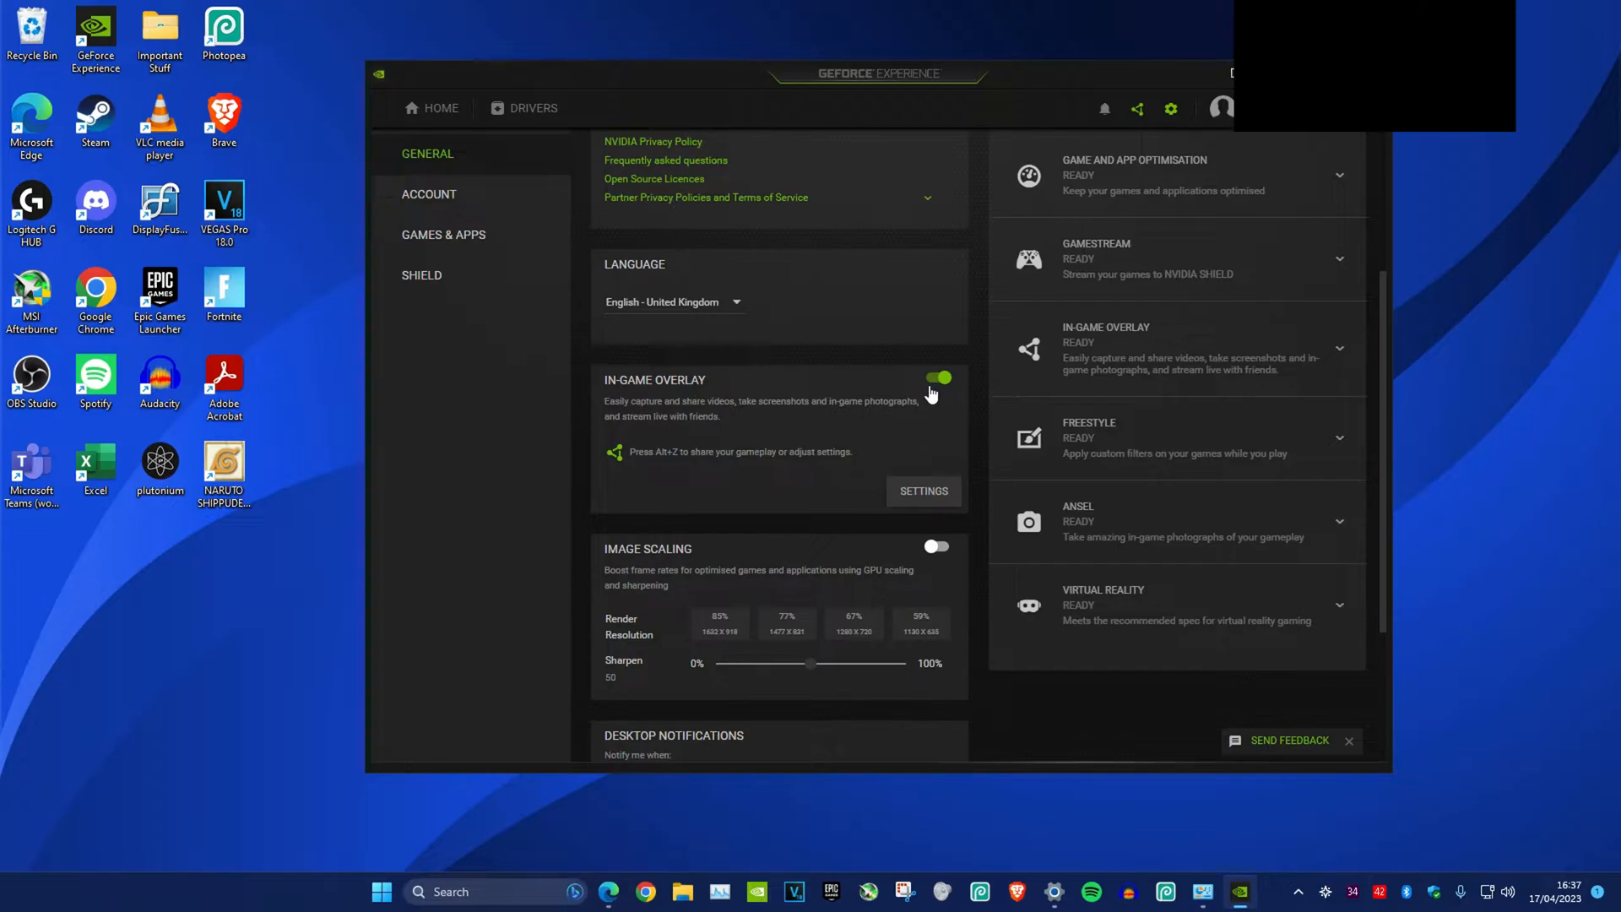
mouse_move(469, 856)
type("regedit")
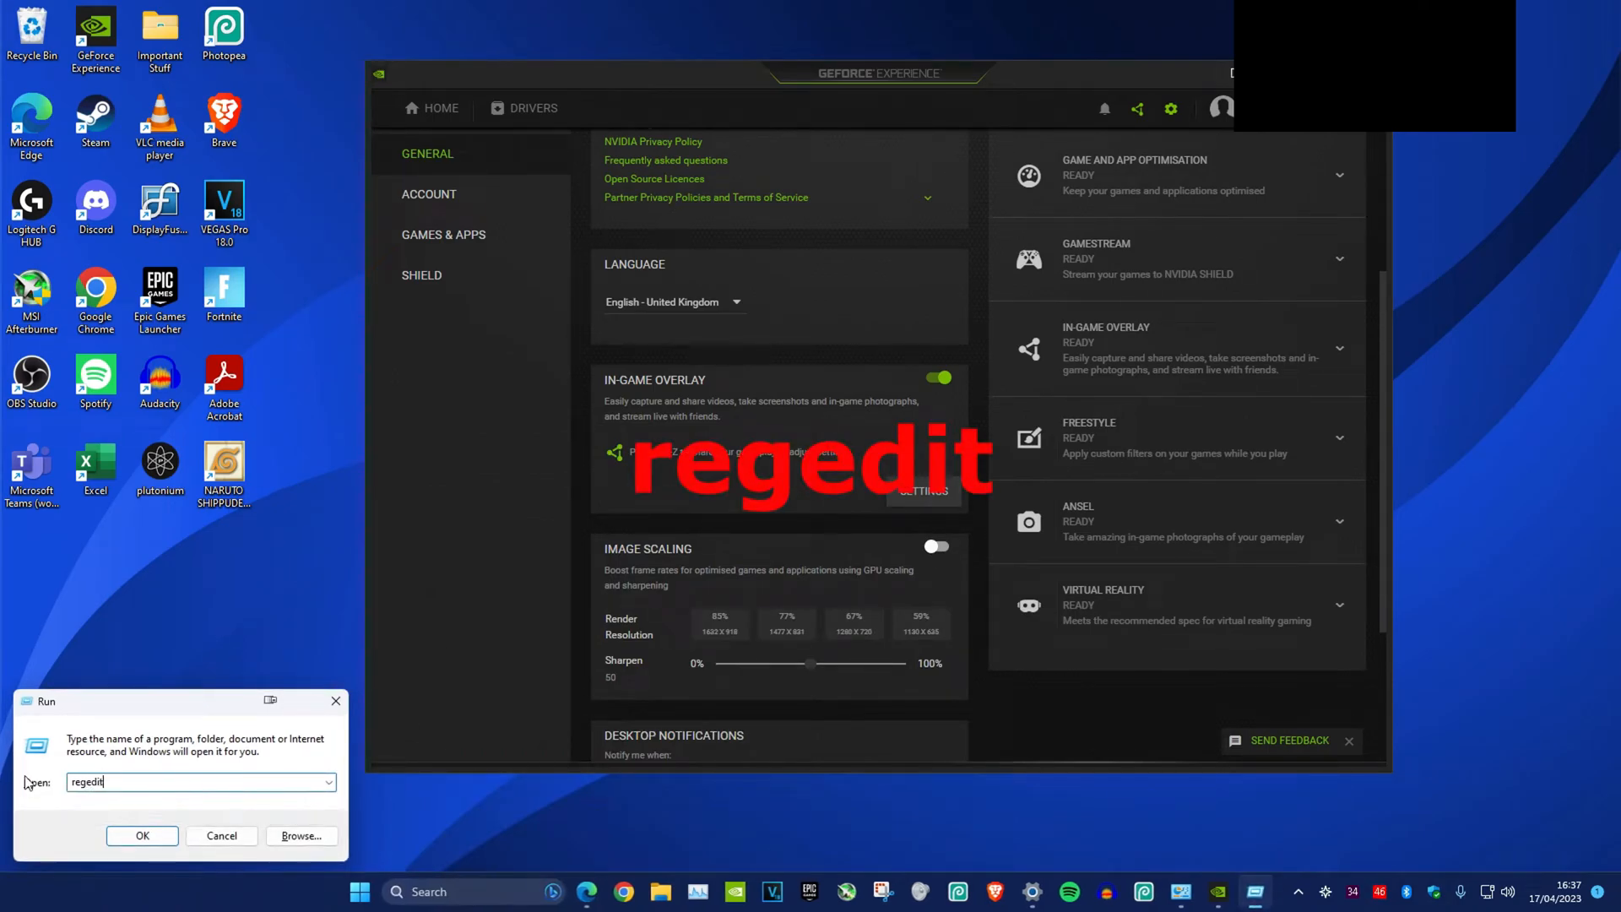
left_click(141, 834)
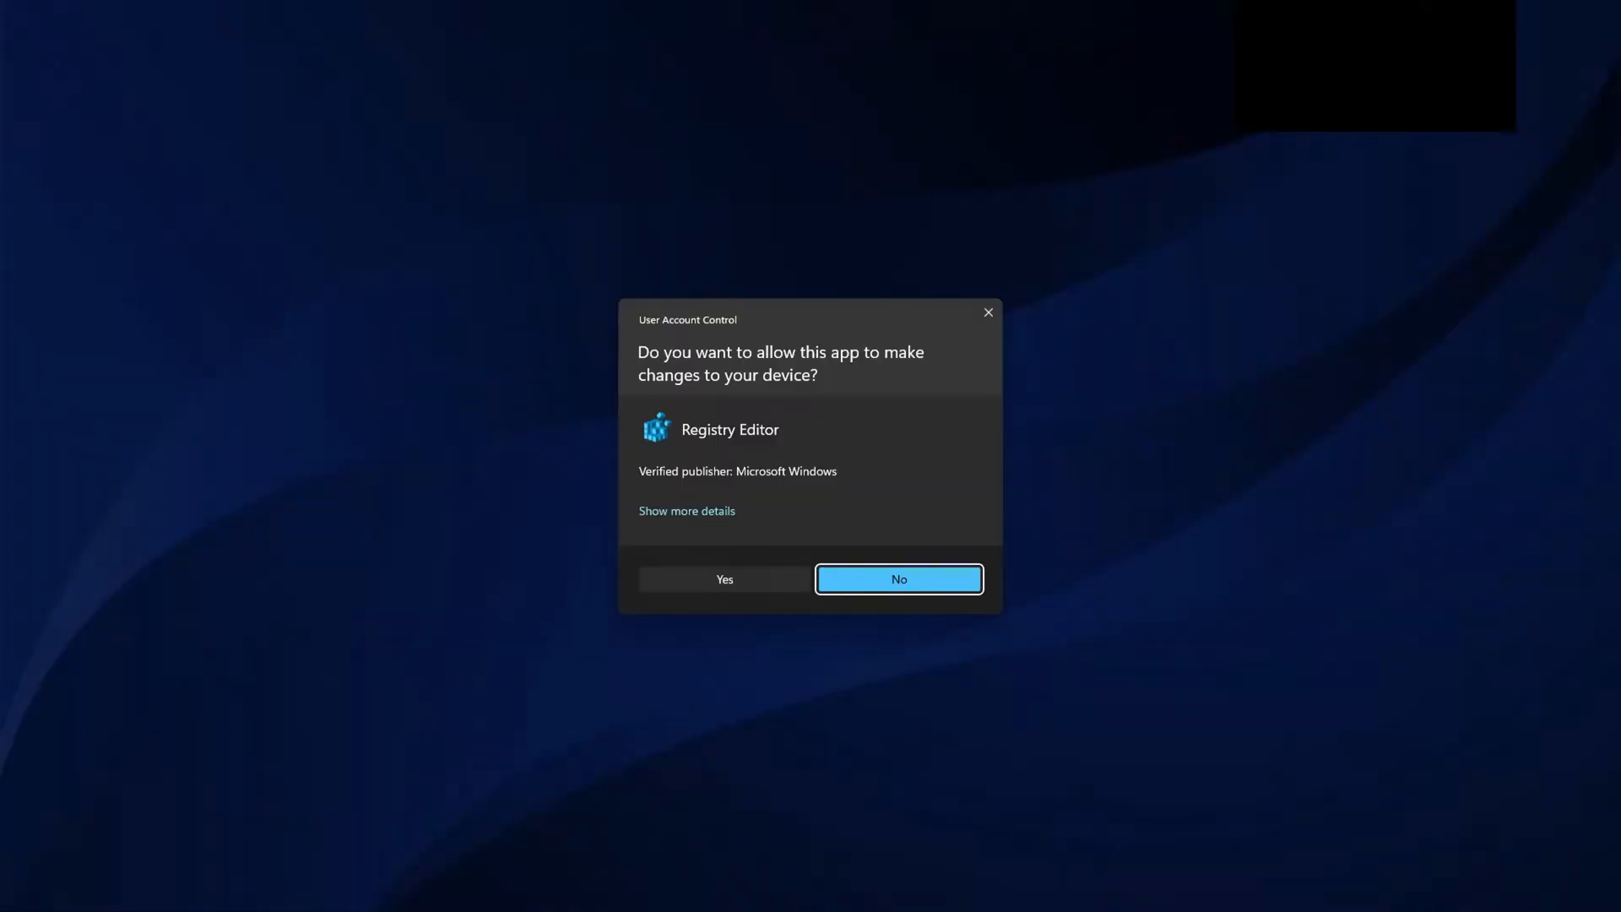
left_click(724, 579)
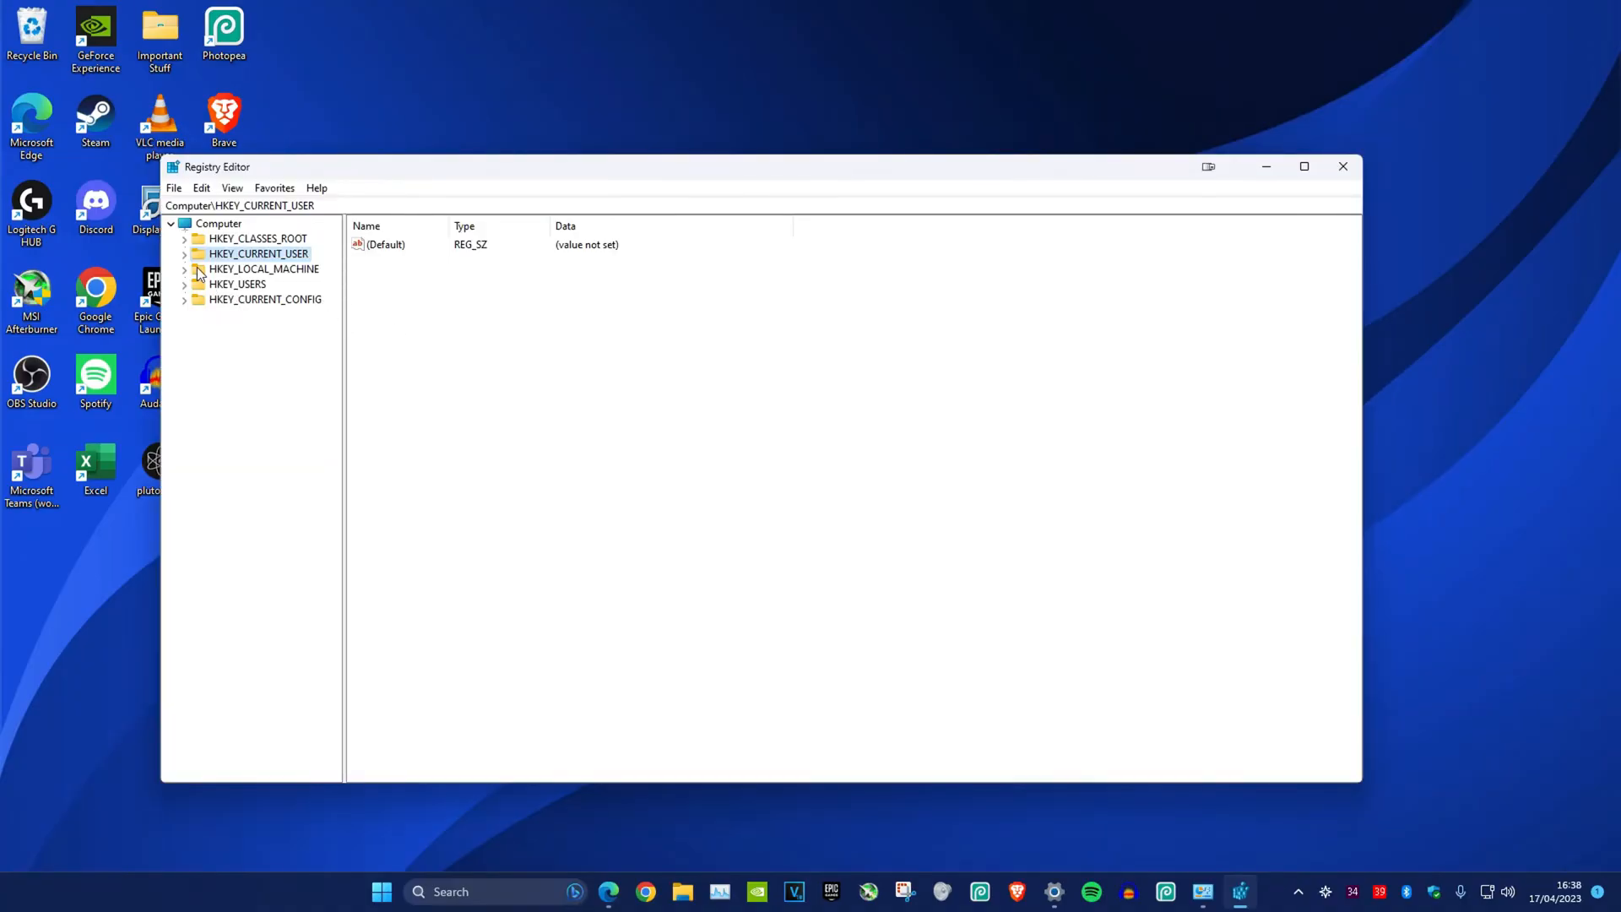
Navigate HKEY_CURRENT_USER\Software\NVIDIA Corporation\Global\ShadowPlay and select NVSPCAPS
left_click(184, 253)
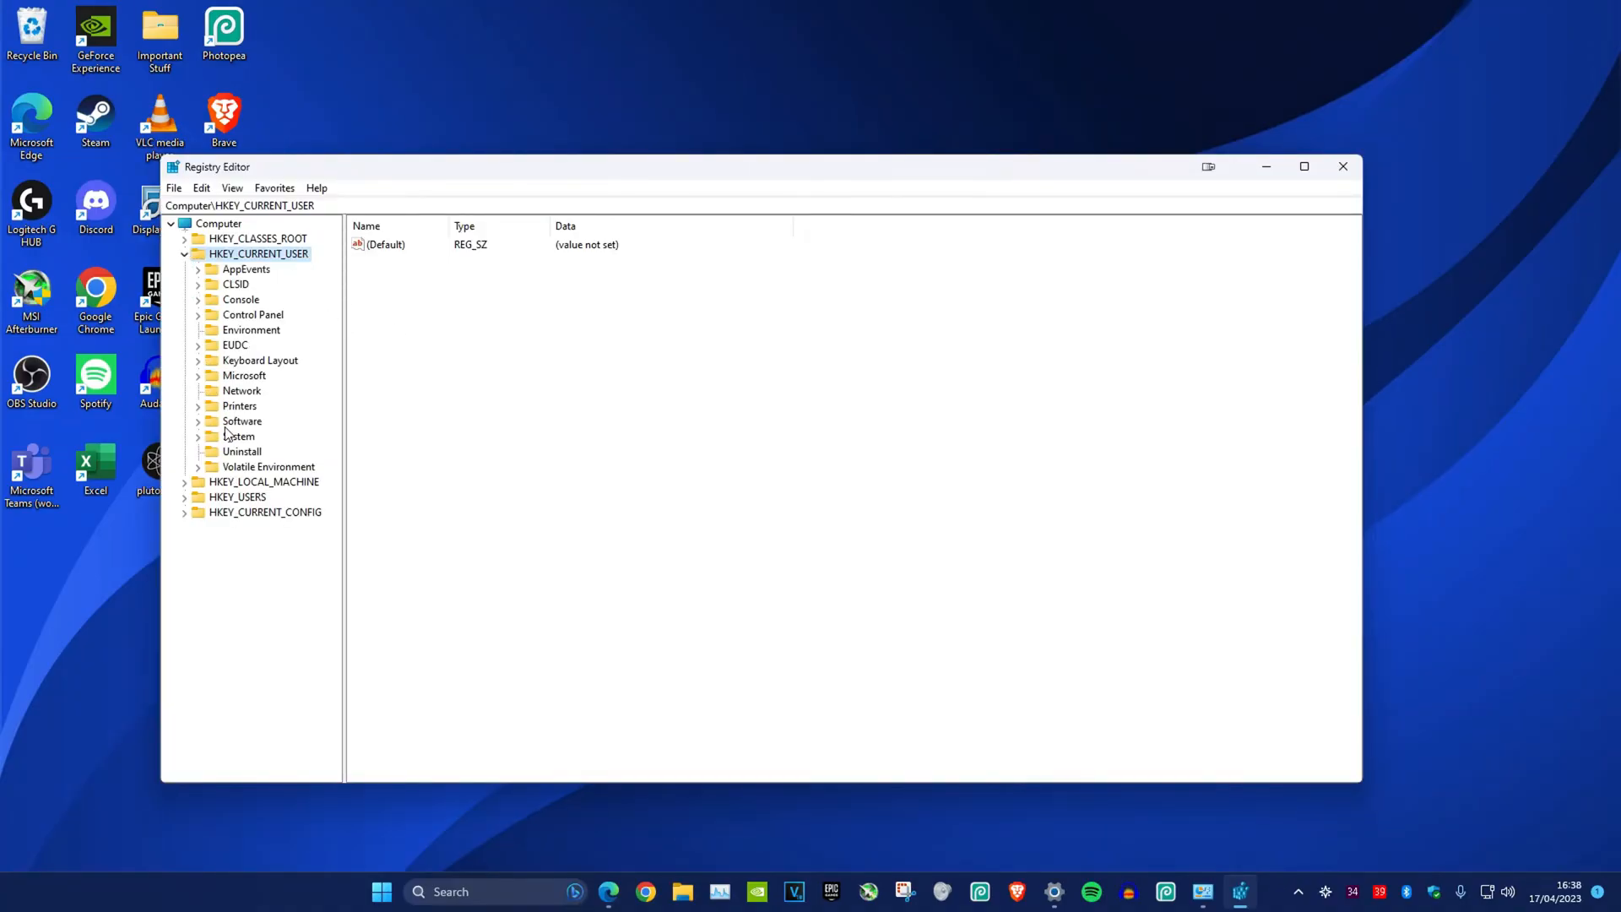
left_click(197, 420)
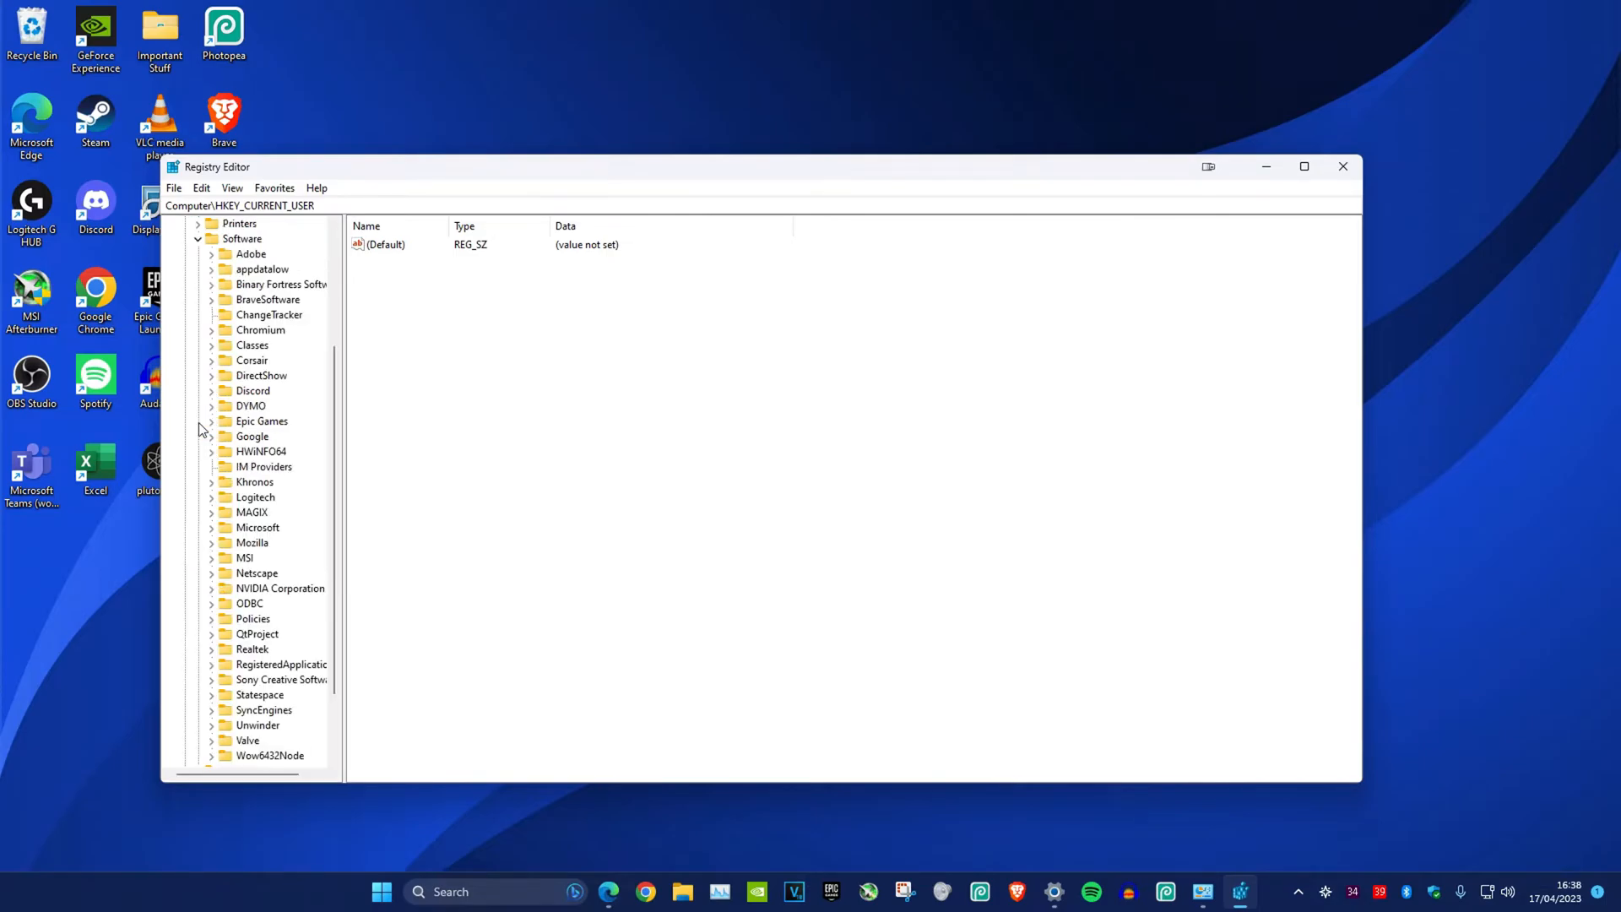
left_click(240, 238)
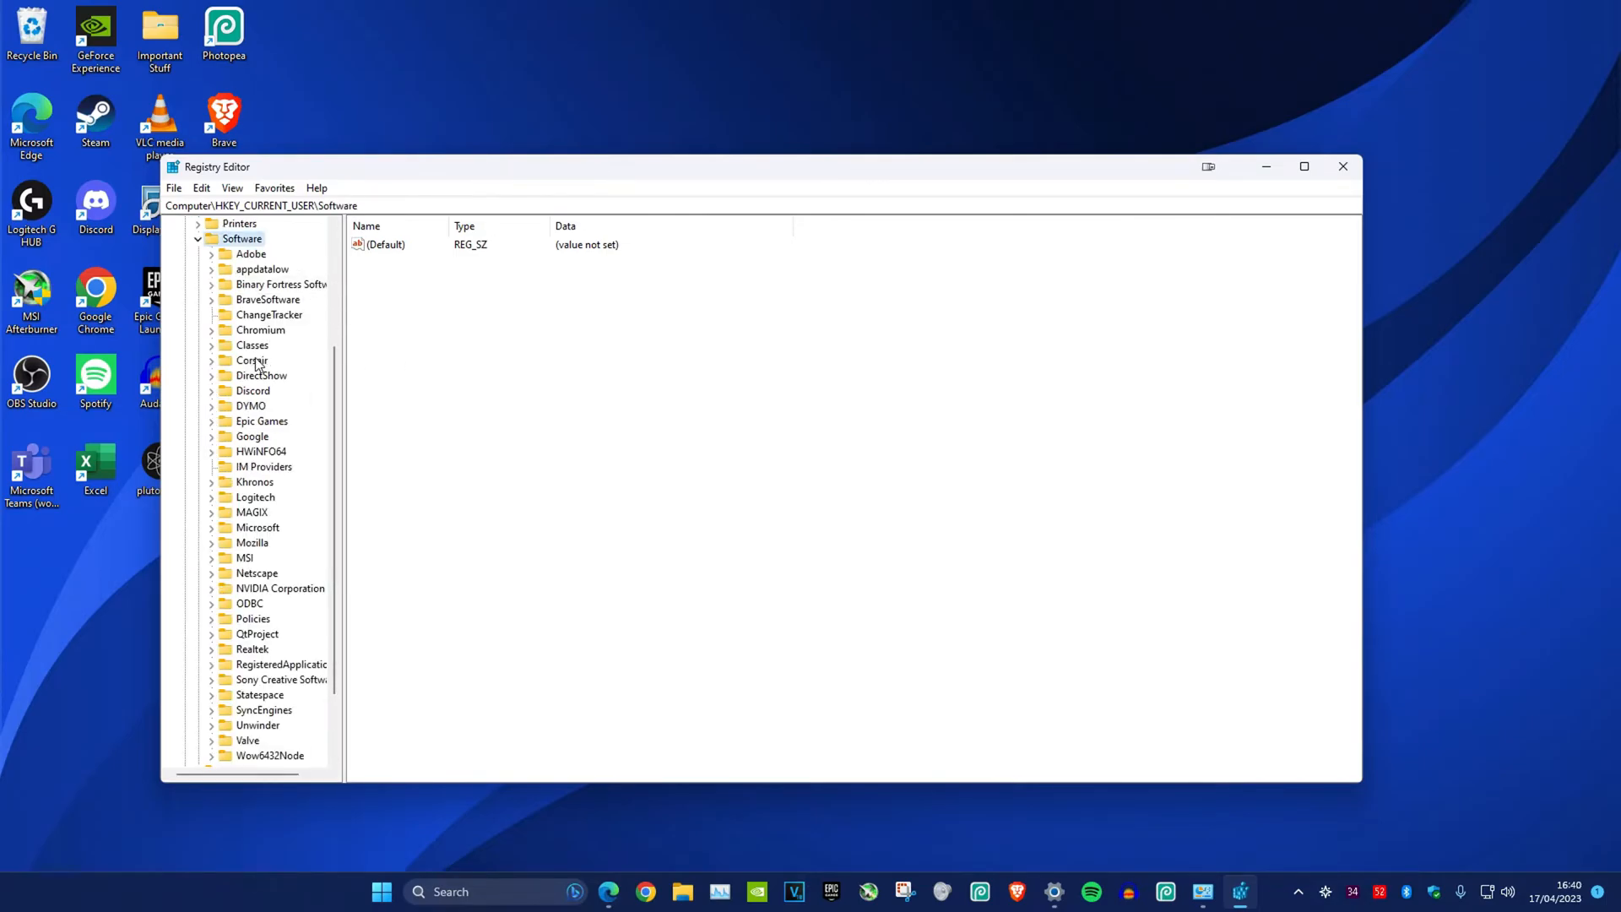
left_click(257, 573)
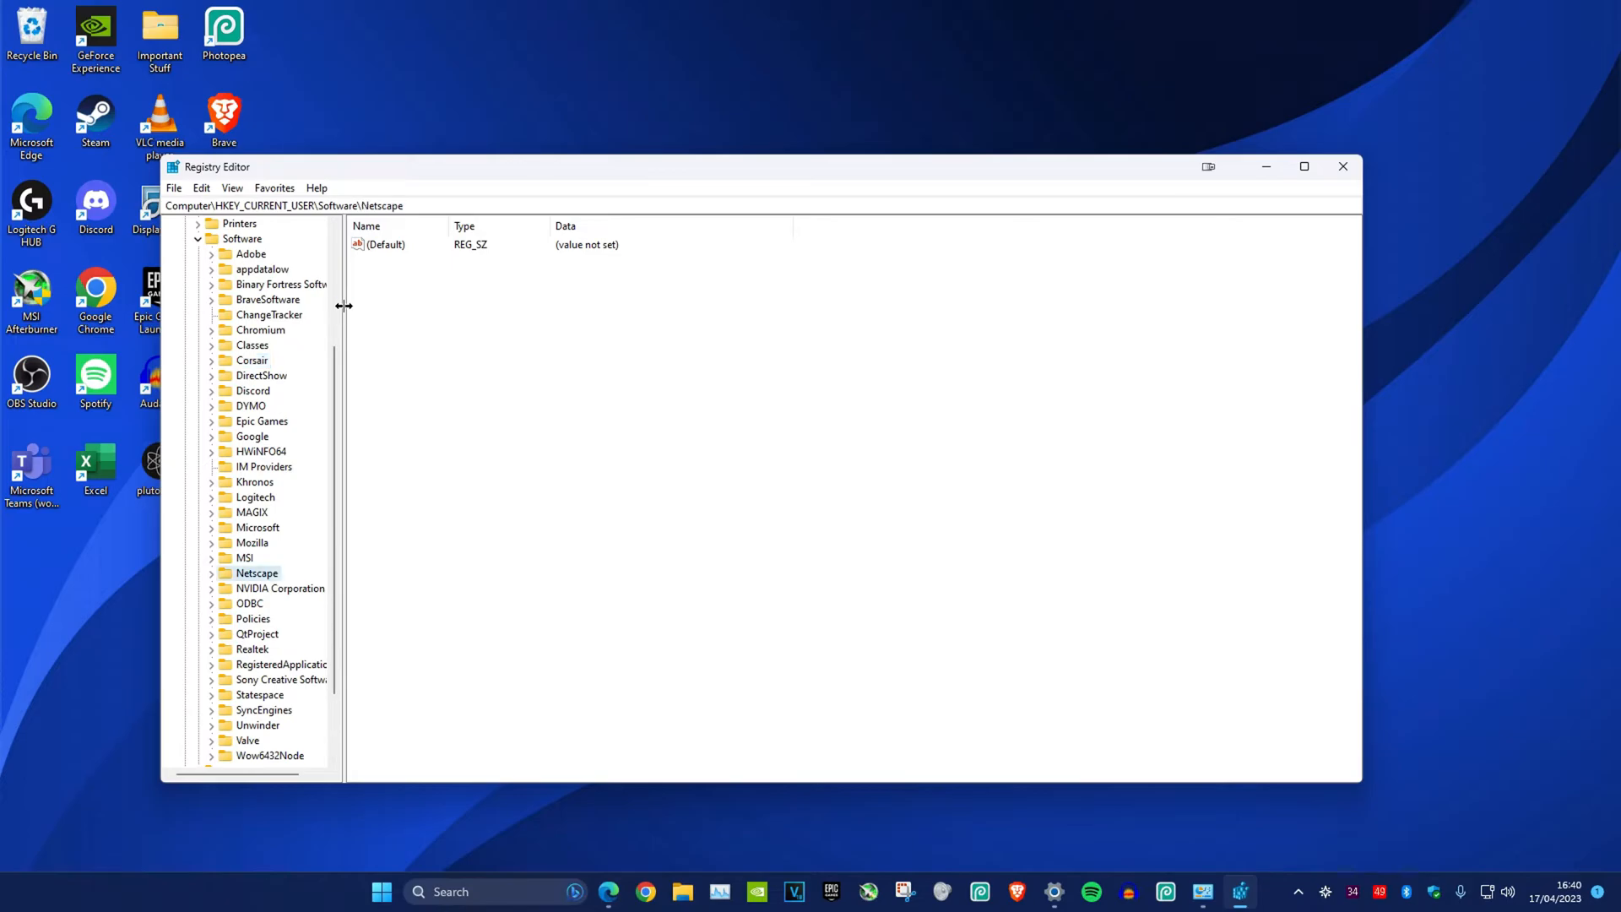
left_click(281, 588)
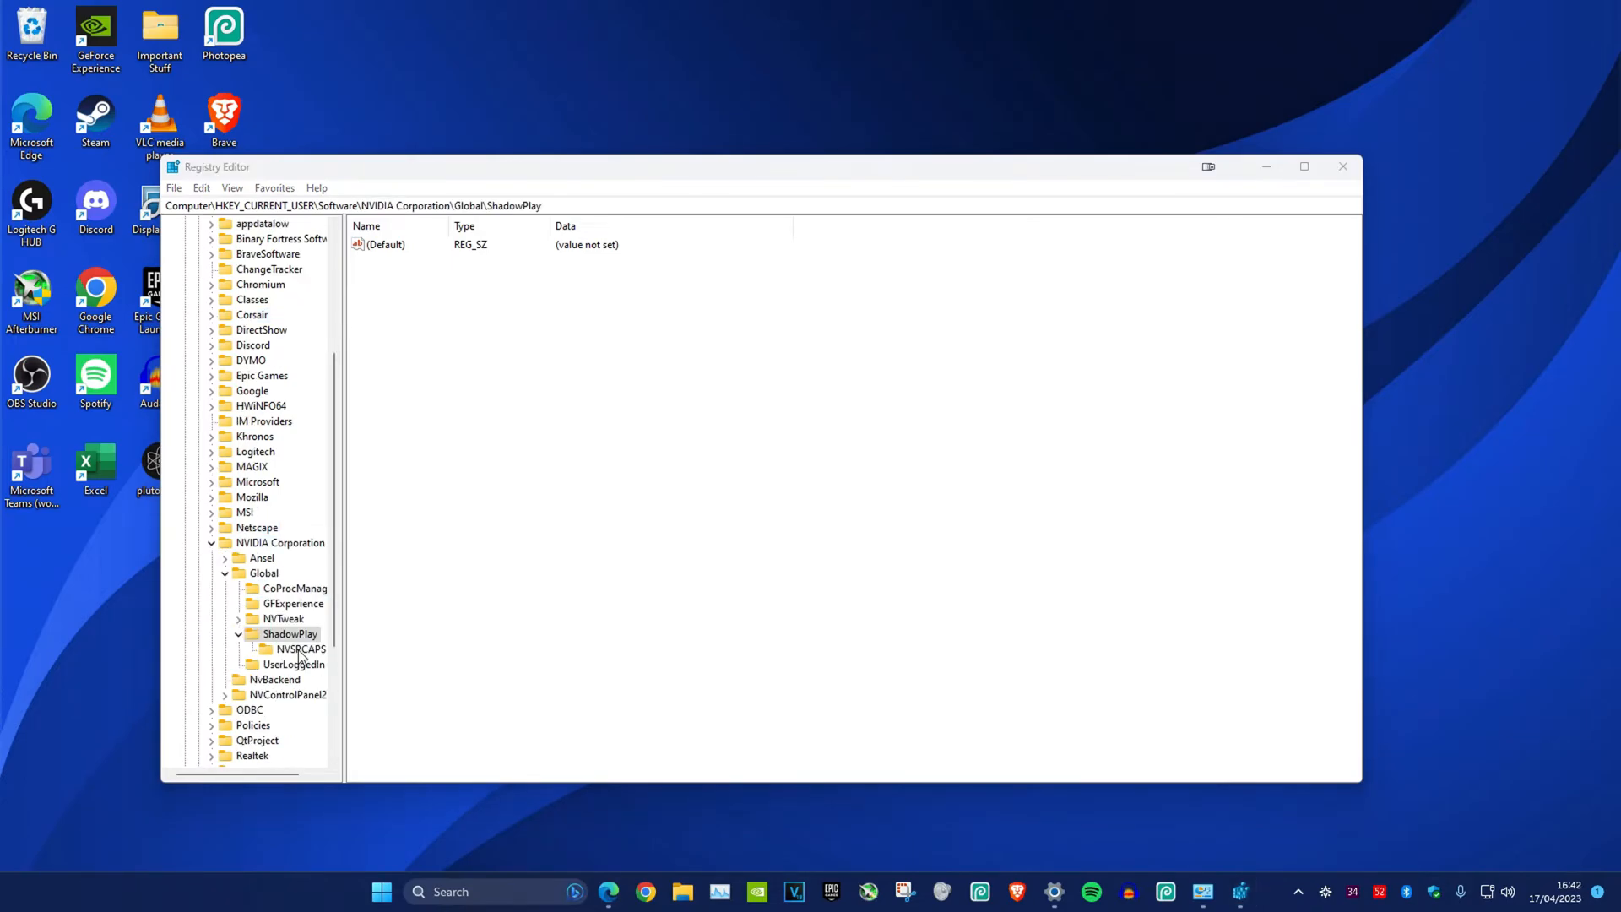
left_click(301, 648)
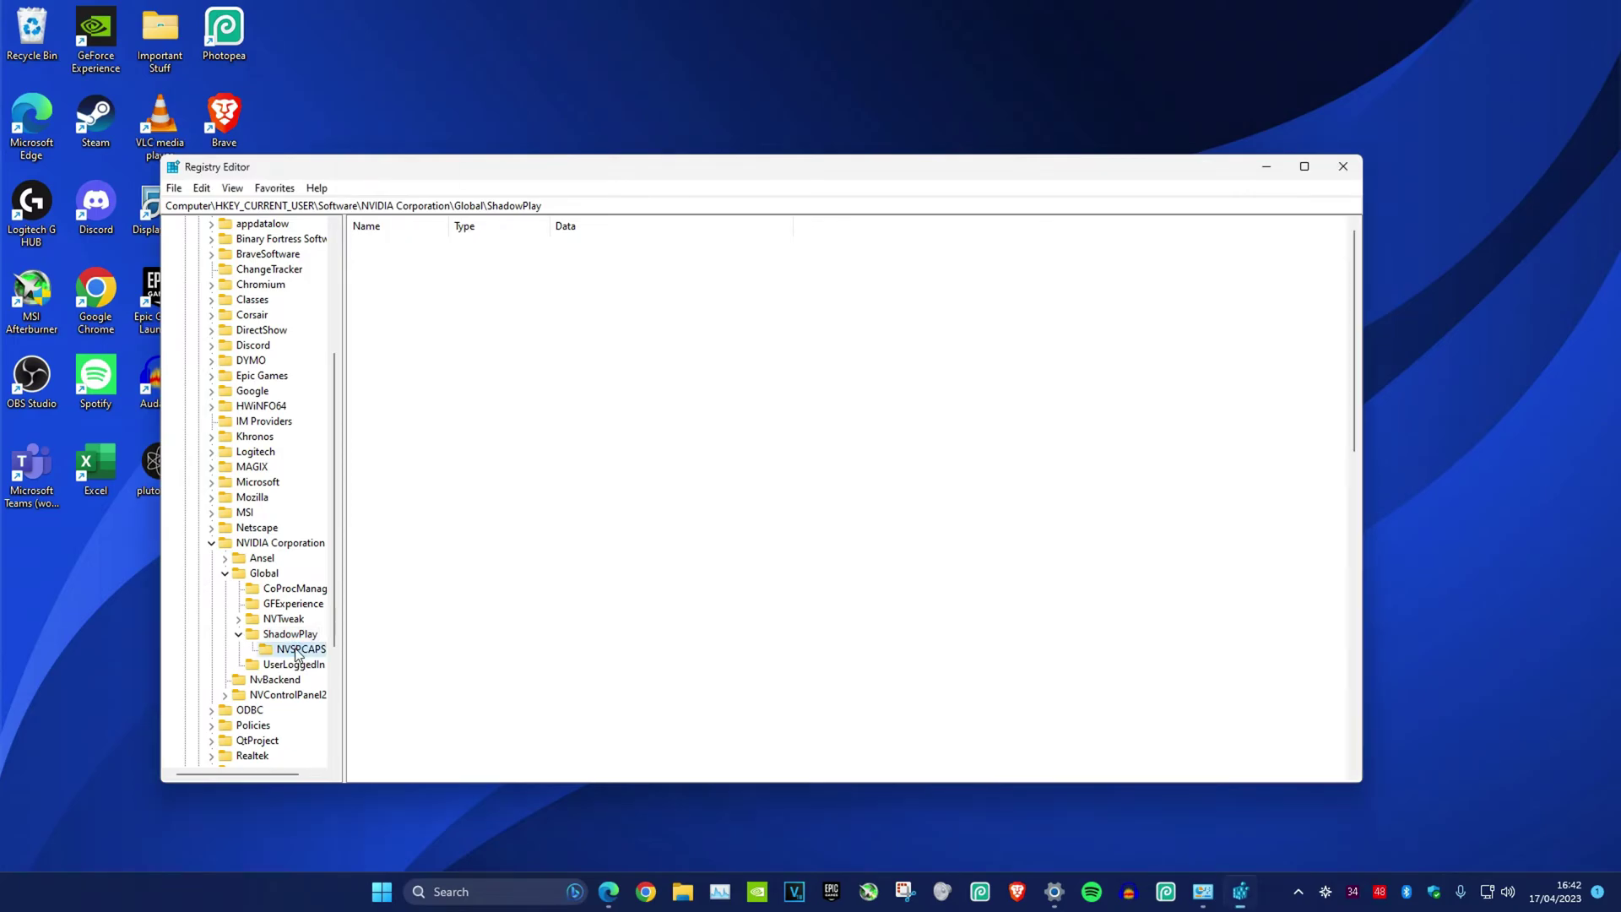
left_click(300, 648)
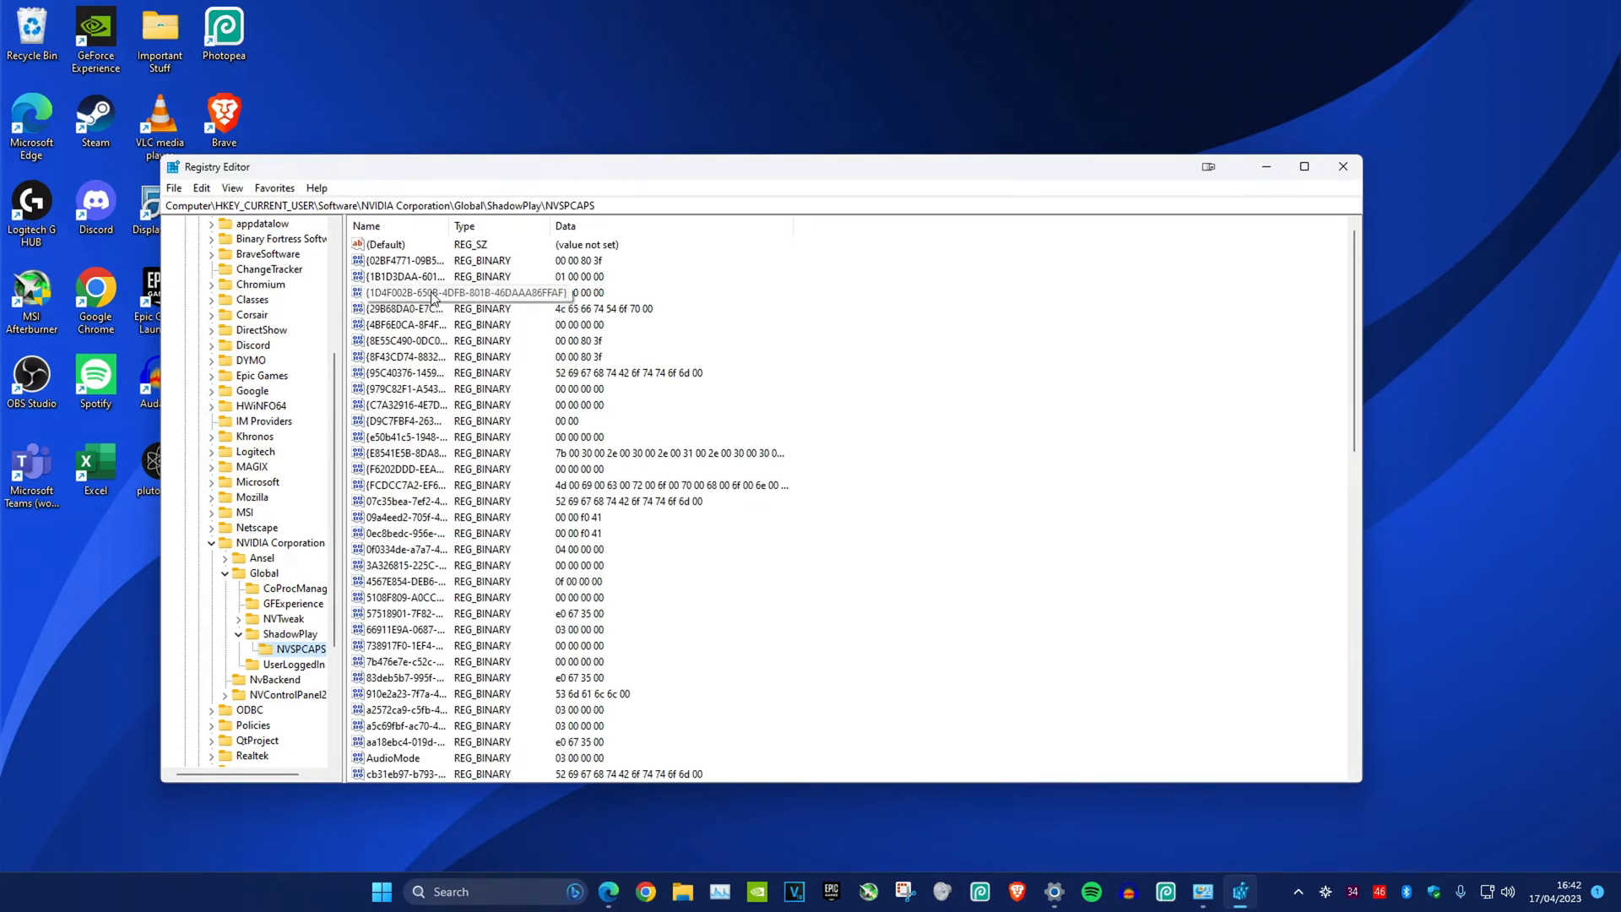
Delete the DefaultPathW value via its right-click menu
left_click(396, 244)
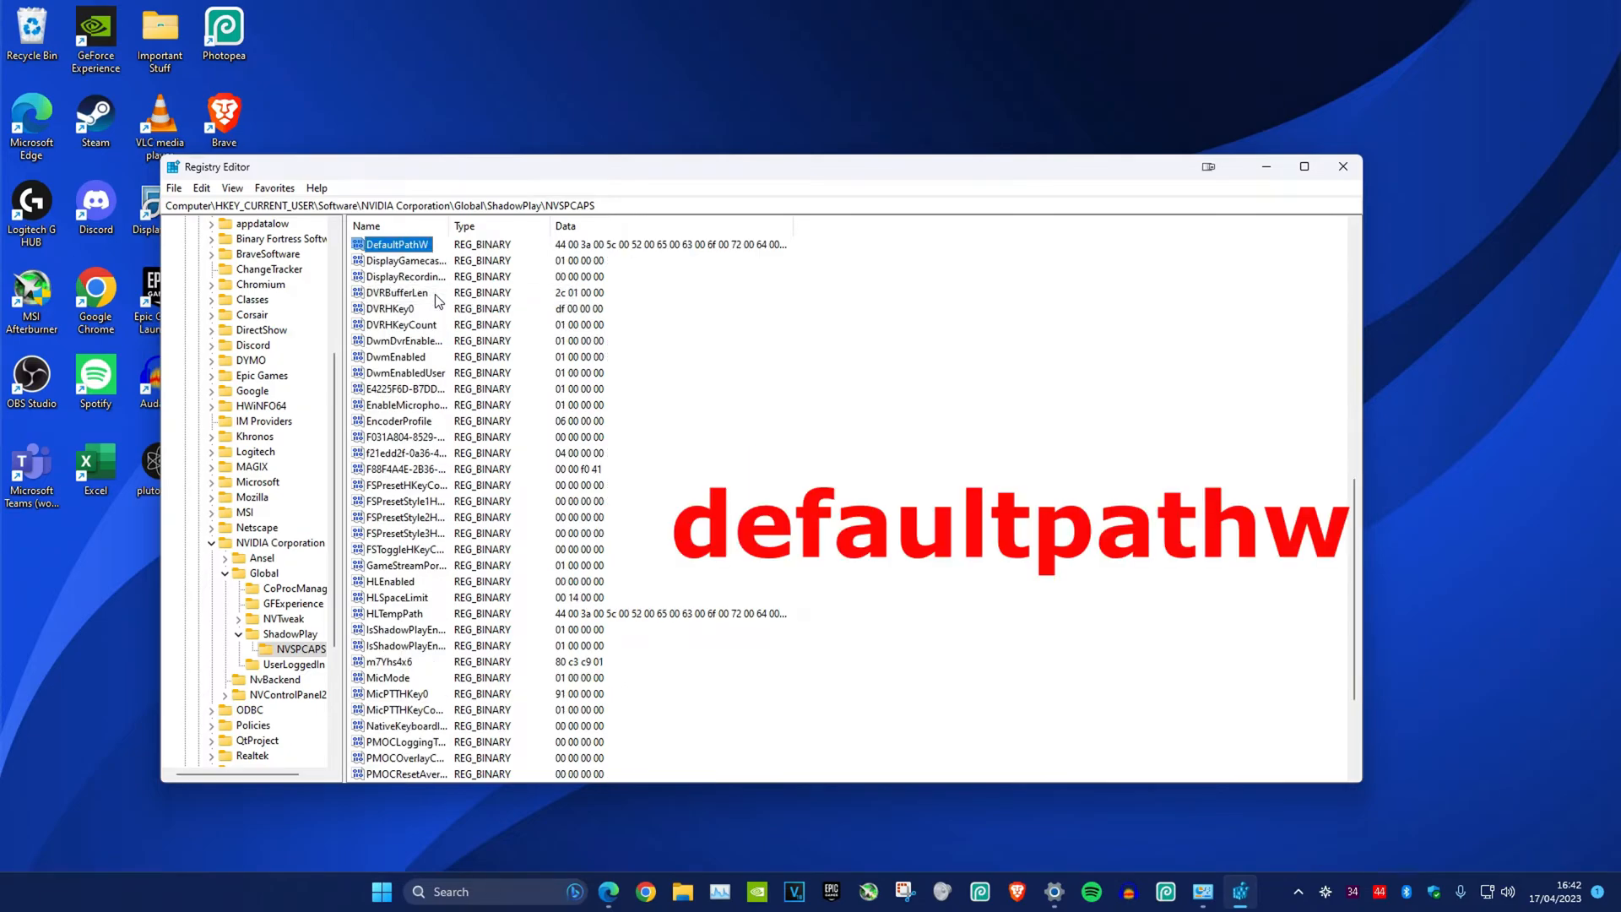
right_click(396, 244)
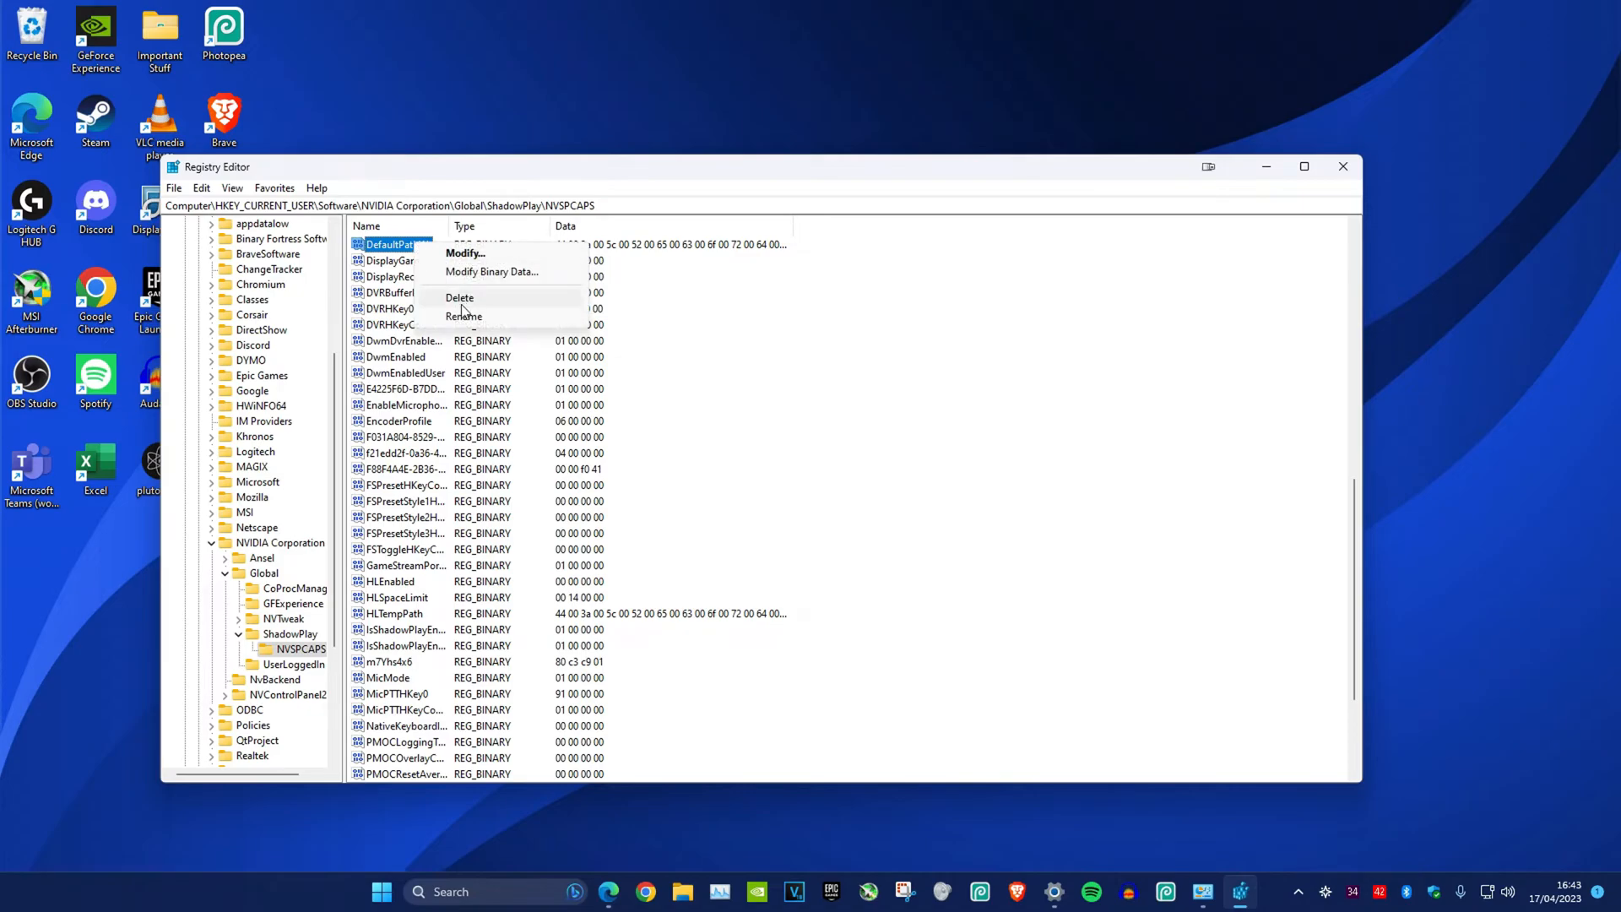
left_click(459, 298)
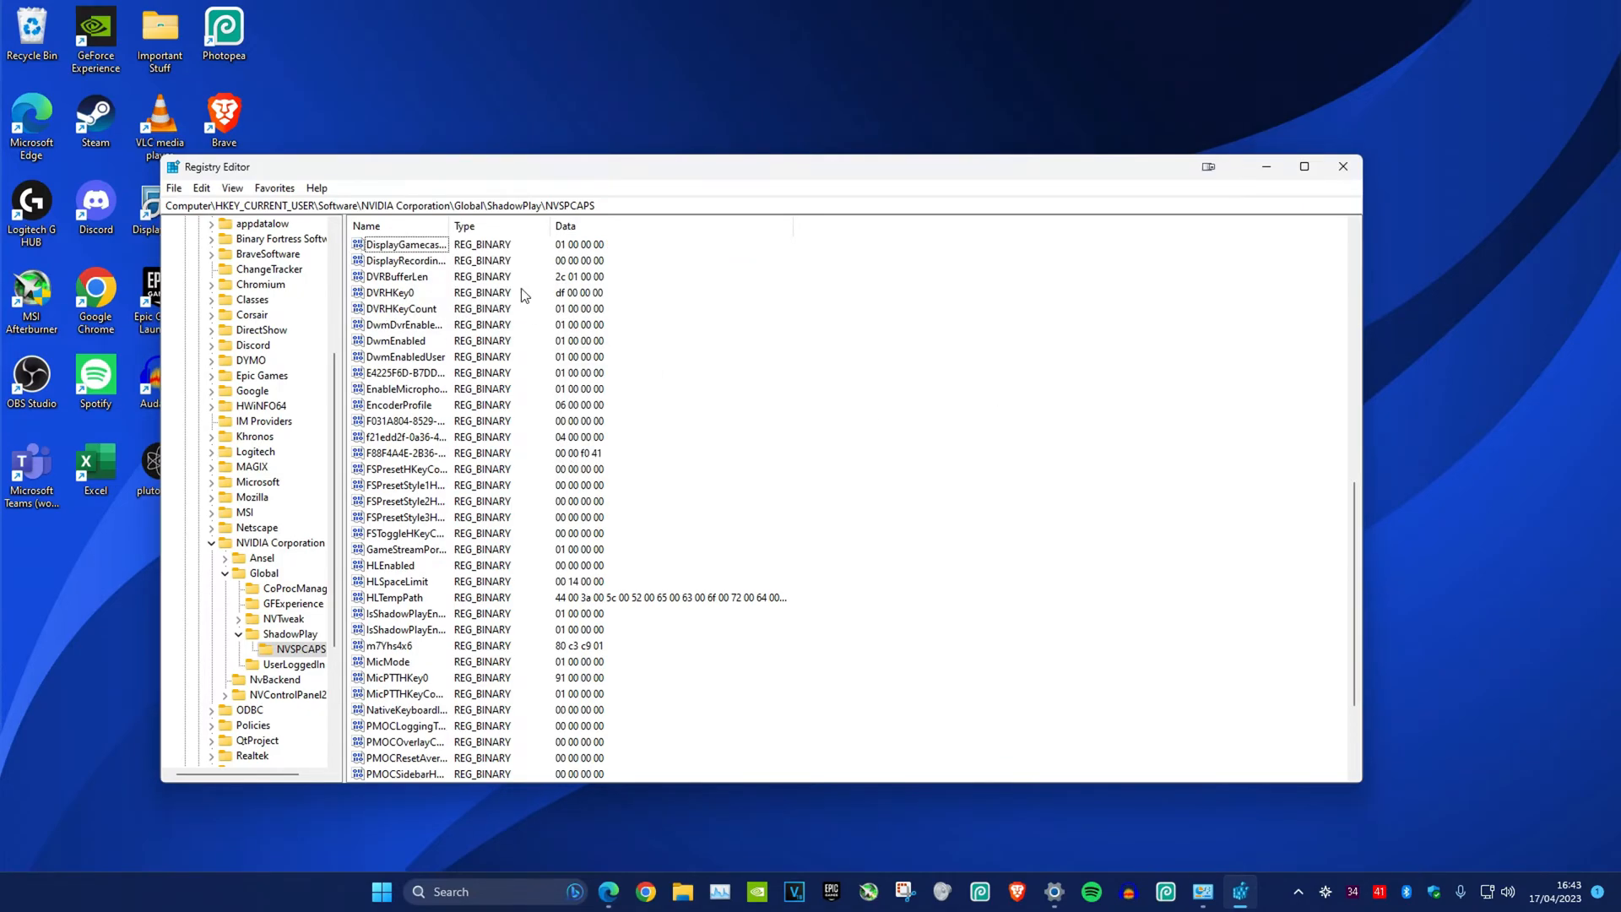
mouse_move(480, 339)
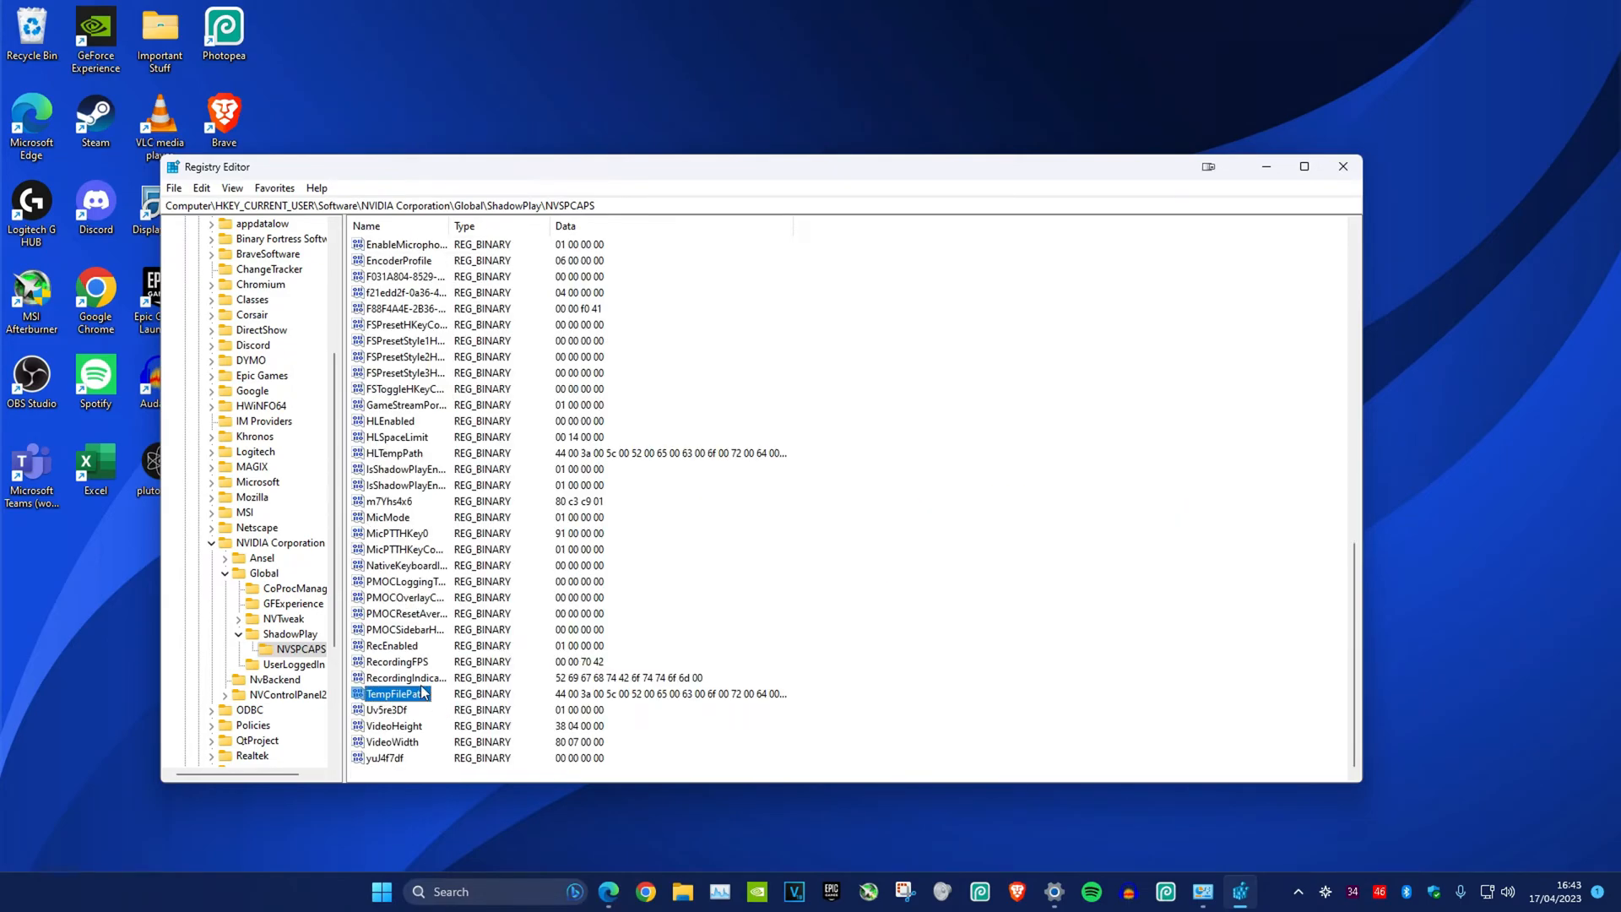
Delete the TempFilePath value with the Delete key
key("Delete")
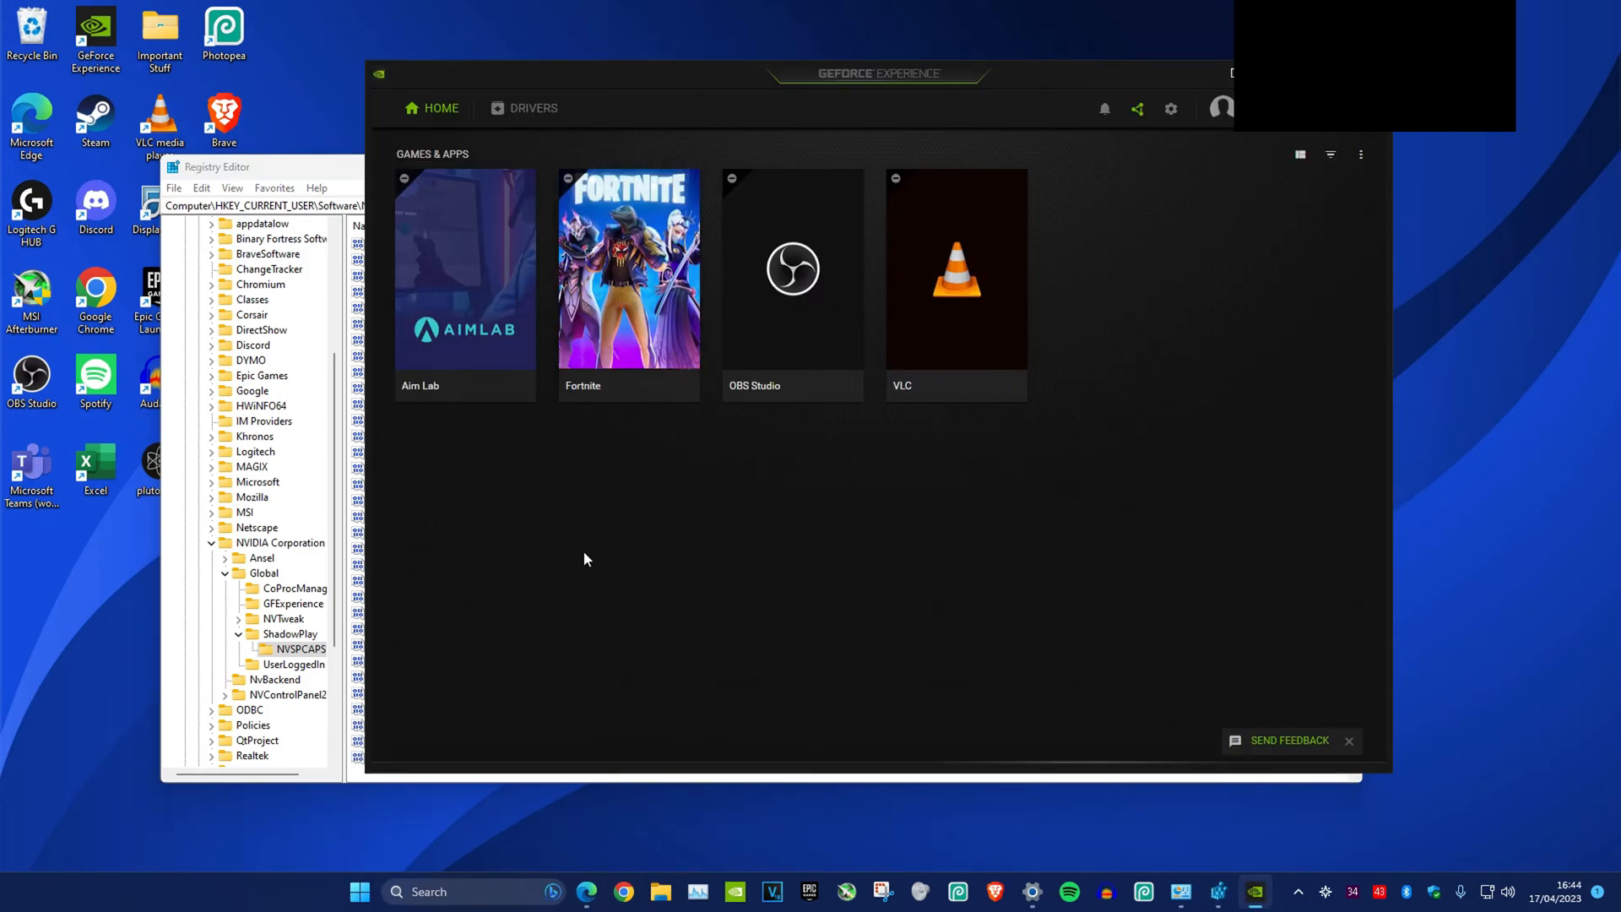
mouse_move(1158, 166)
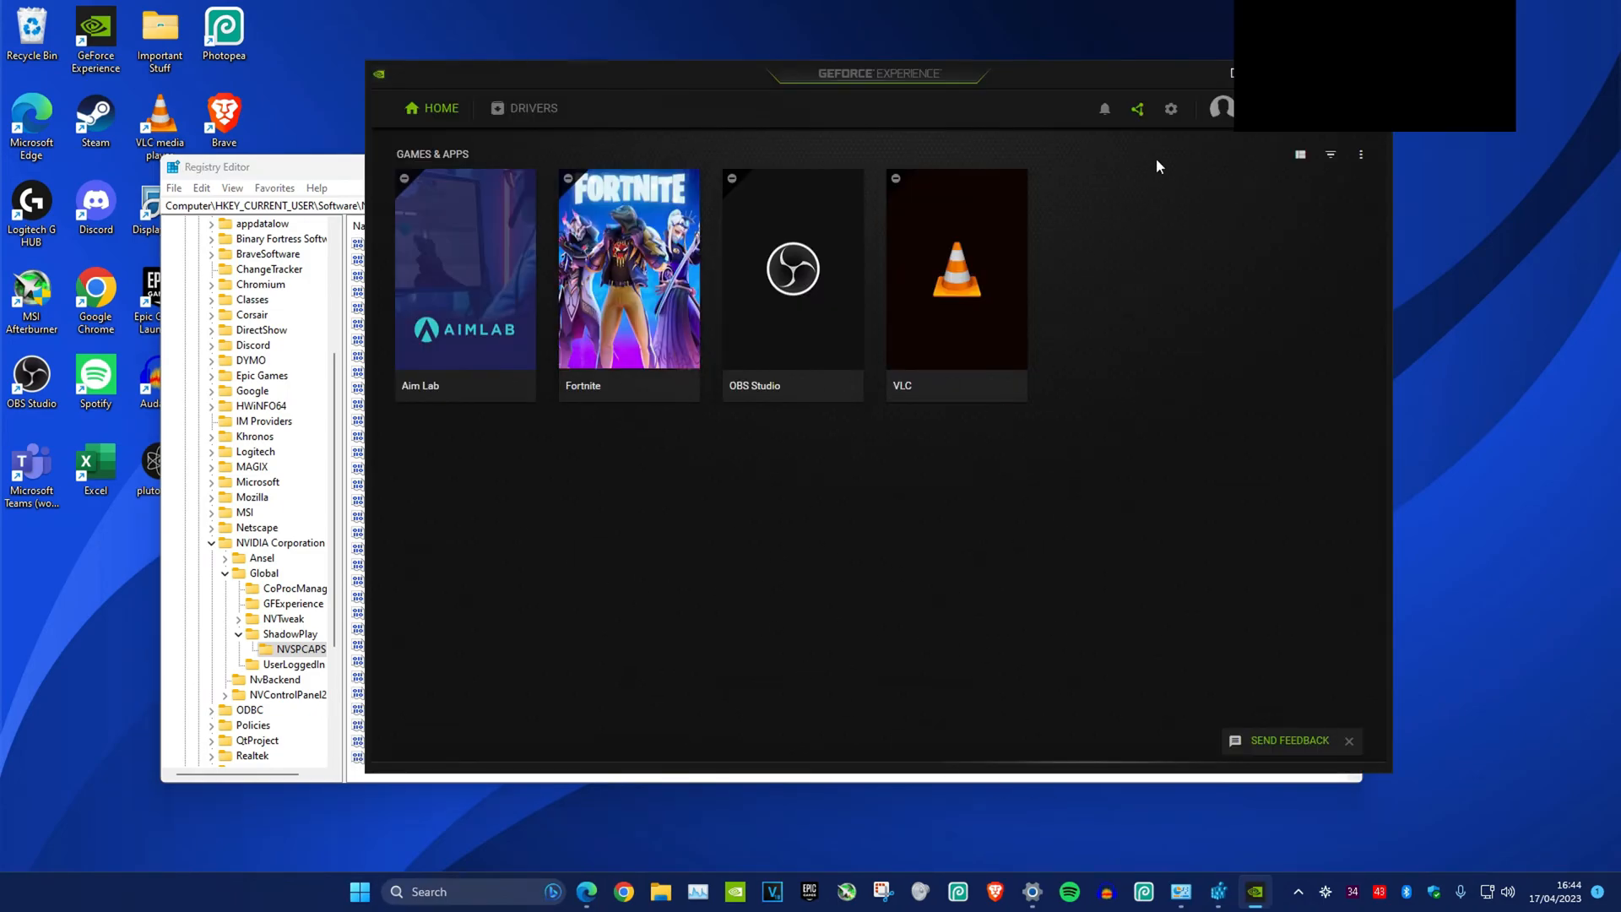
Open GeForce Experience's Settings page with In-Game Overlay on
left_click(1170, 107)
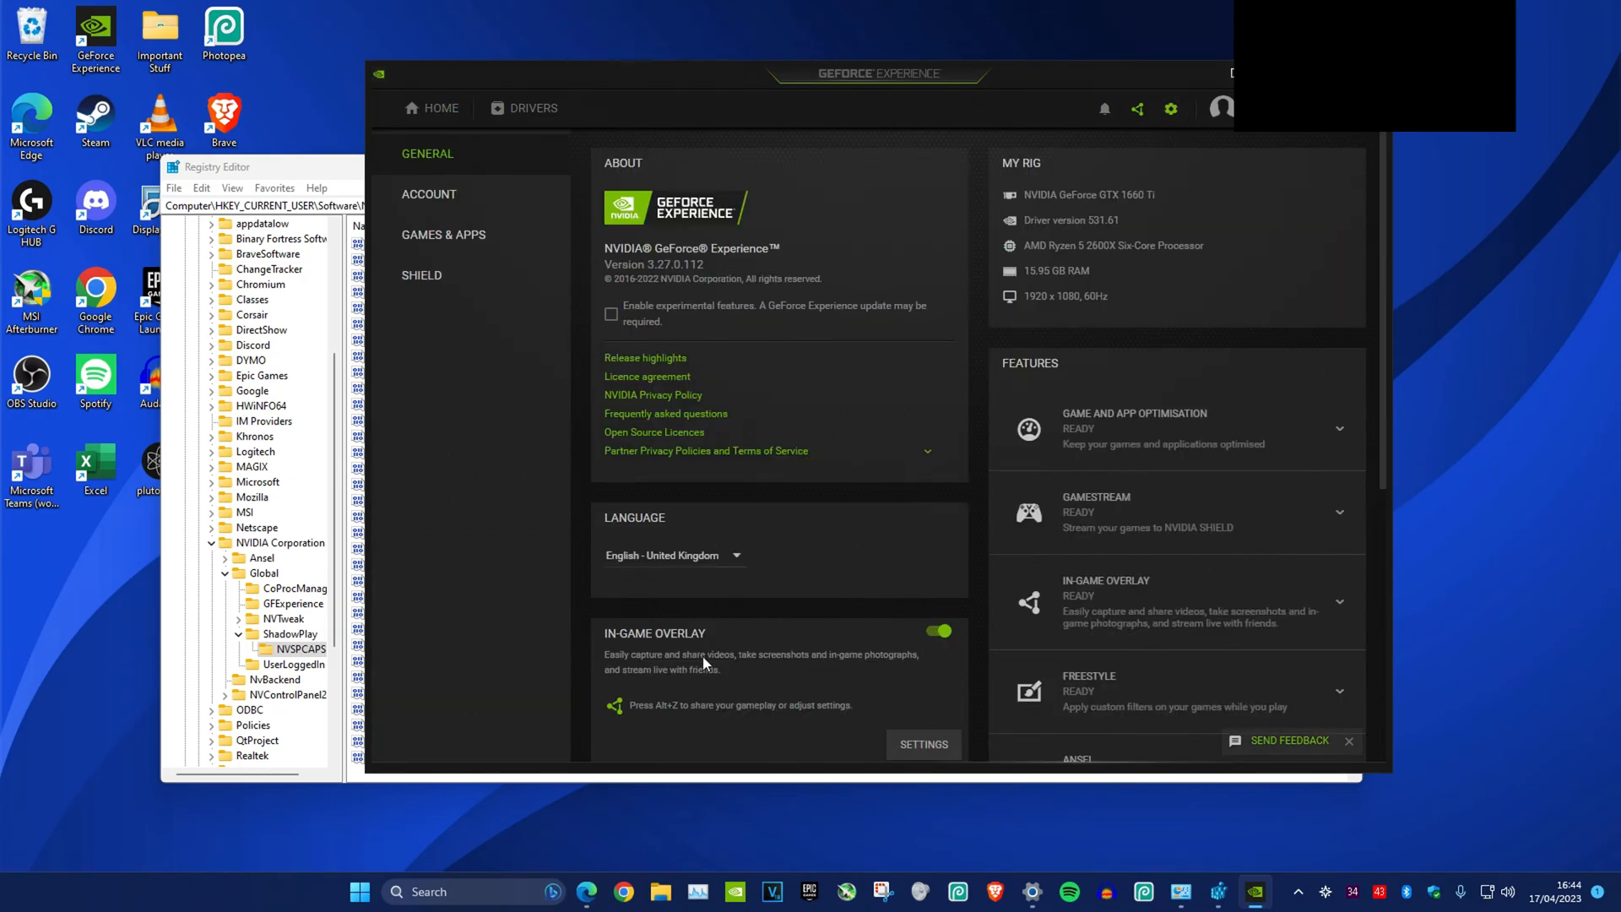